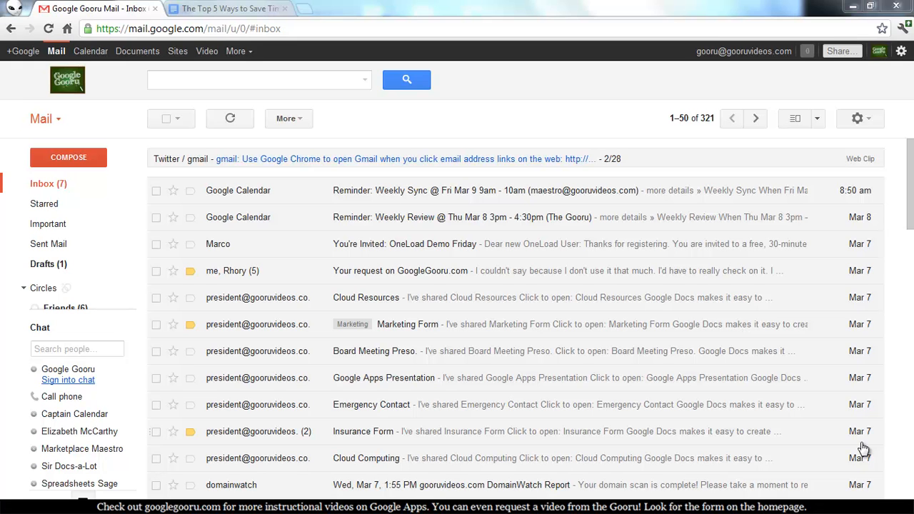
mouse_move(513, 202)
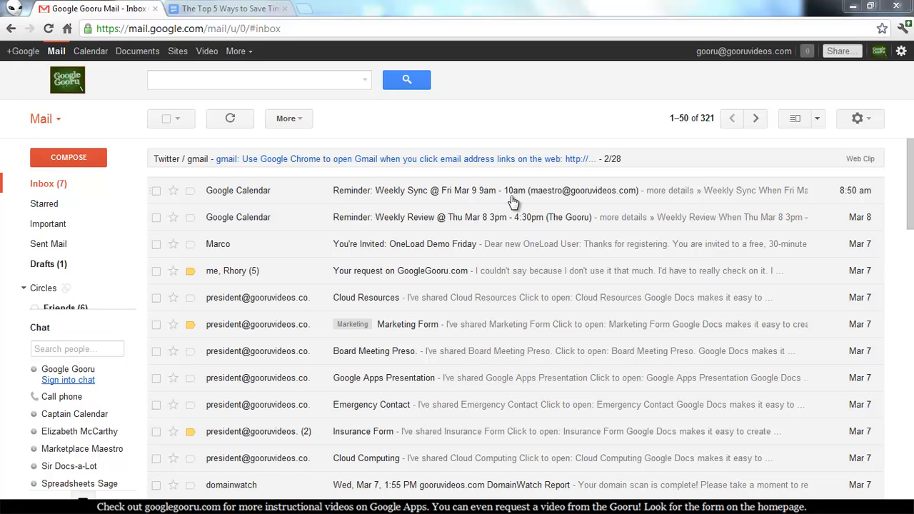
mouse_move(414, 87)
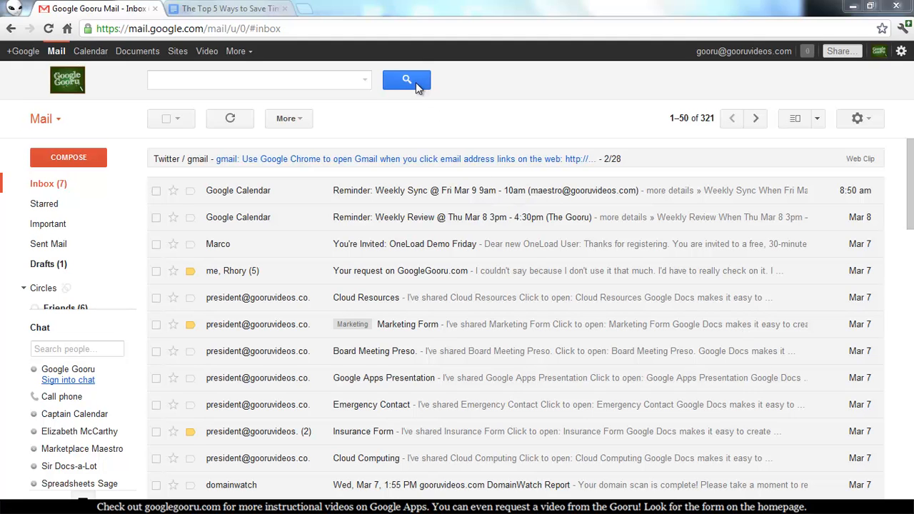
mouse_move(409, 134)
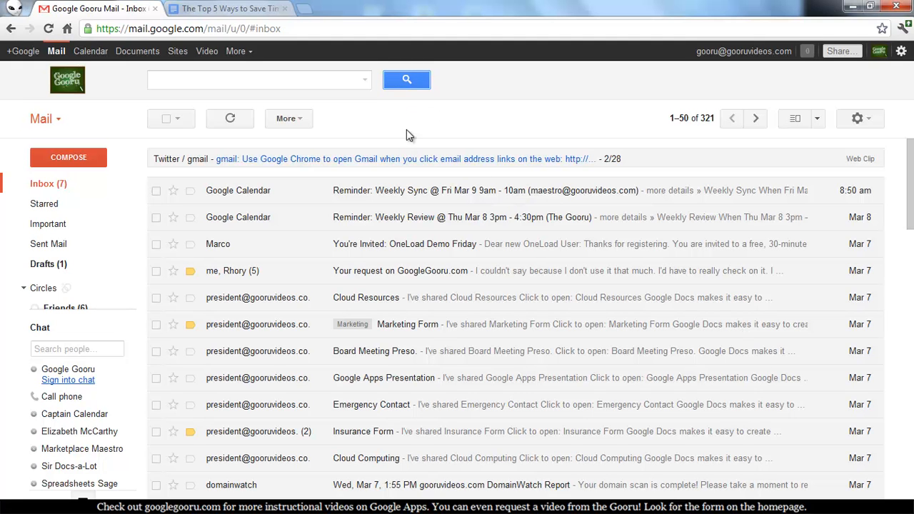
mouse_move(377, 84)
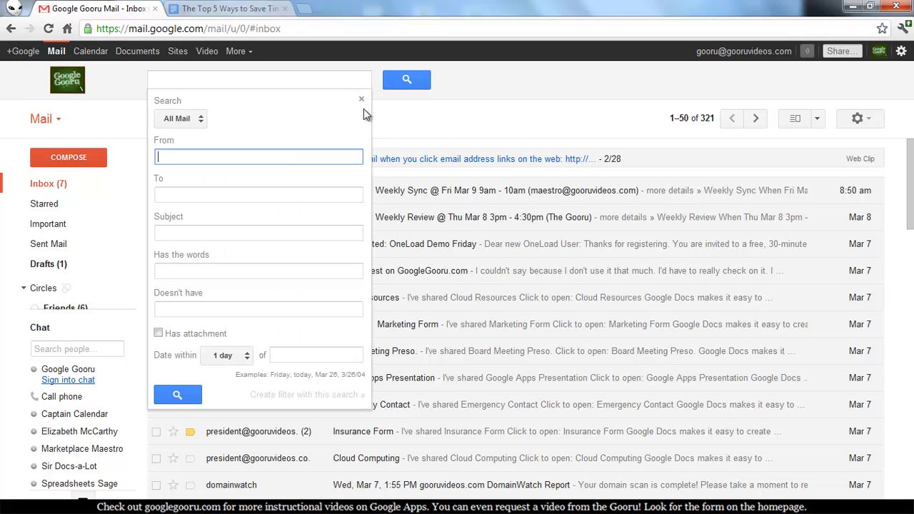
mouse_move(279, 153)
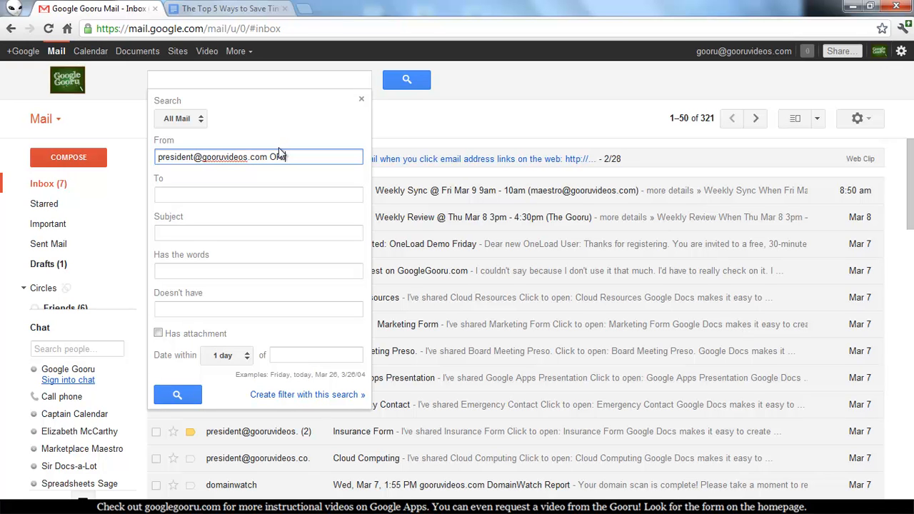
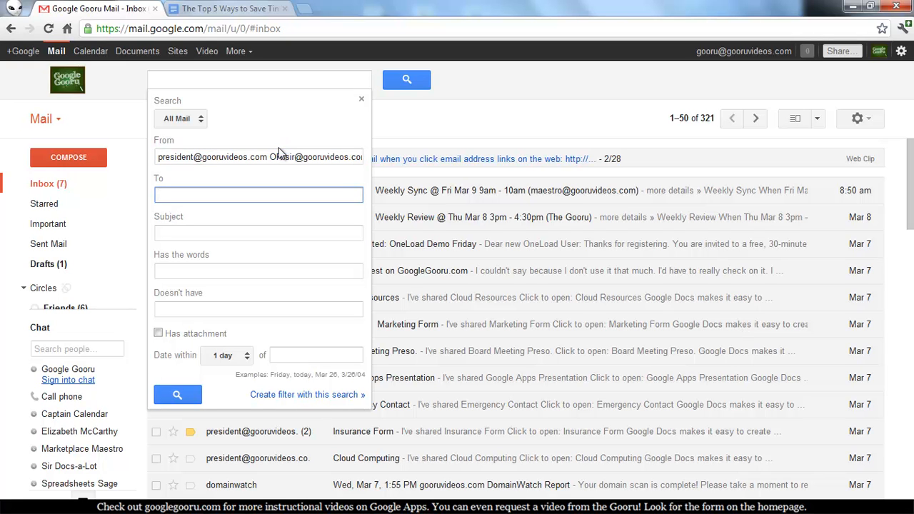
click(257, 309)
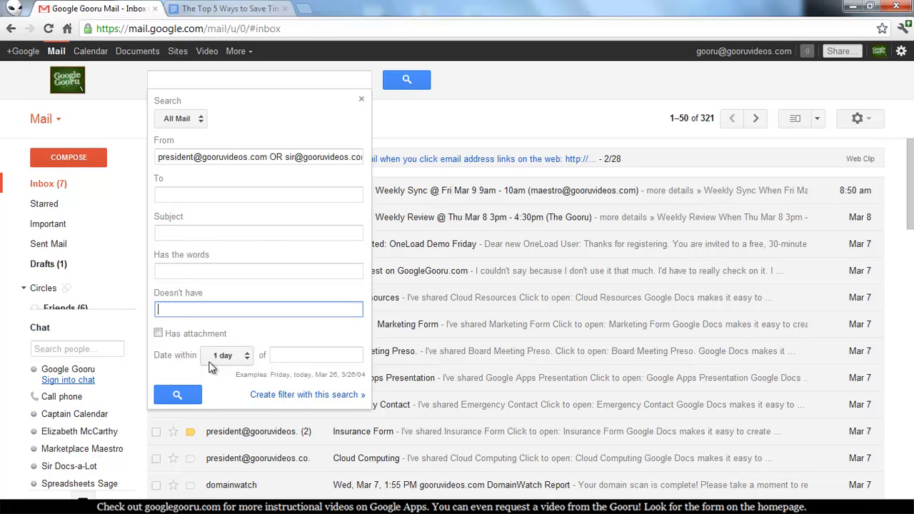
mouse_move(305, 394)
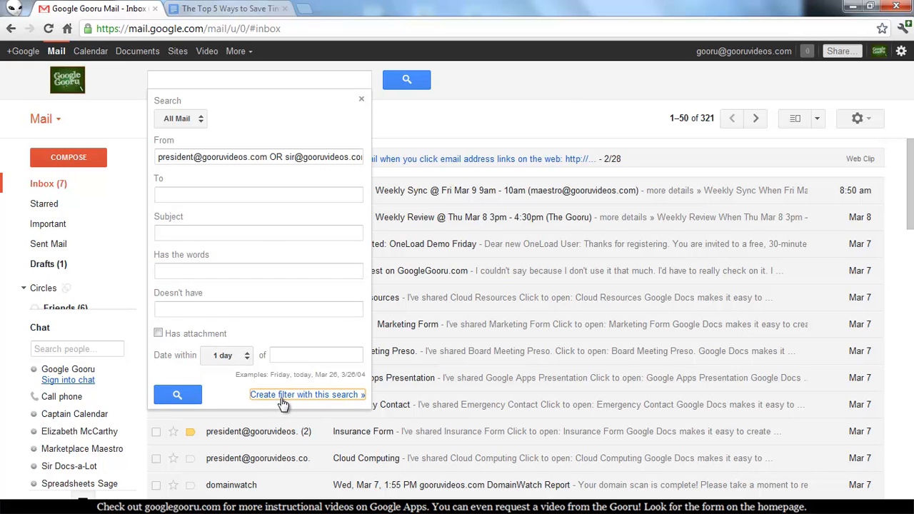
click(306, 395)
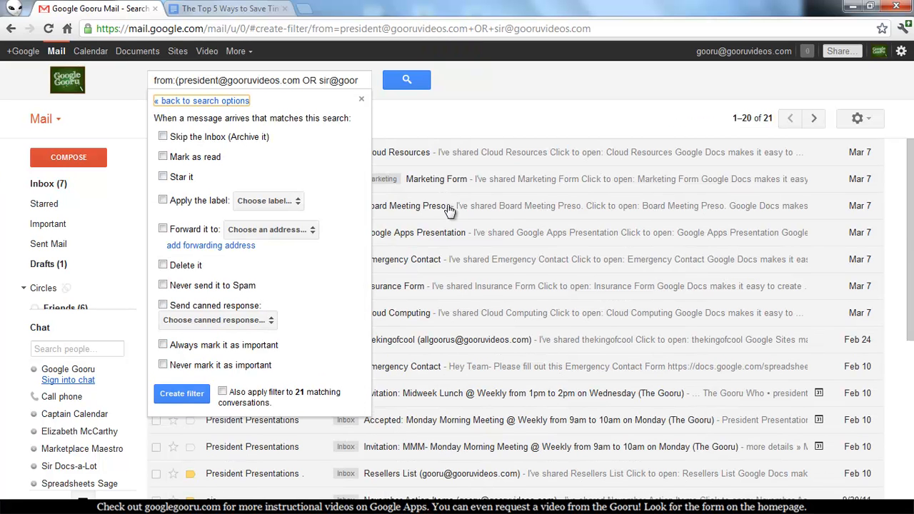
Enable the filter's 'Apply the label' action and choose to create a new label
click(163, 200)
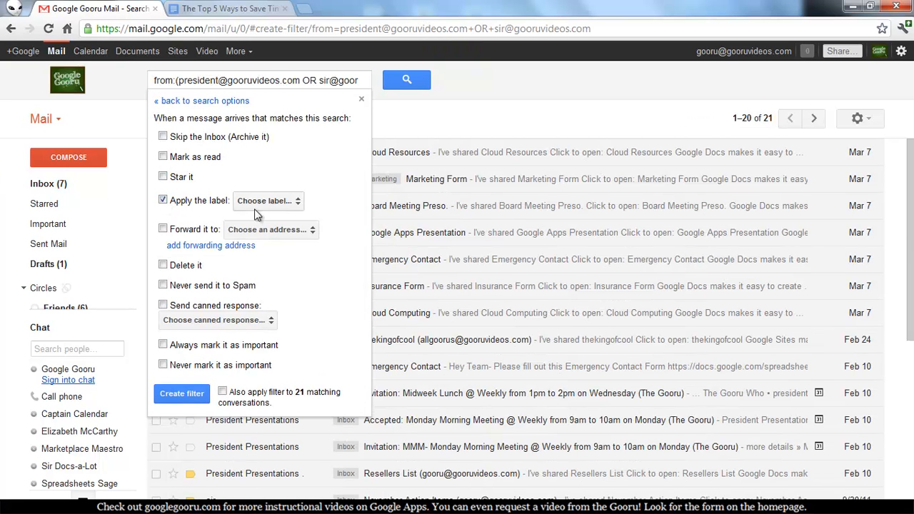
click(268, 201)
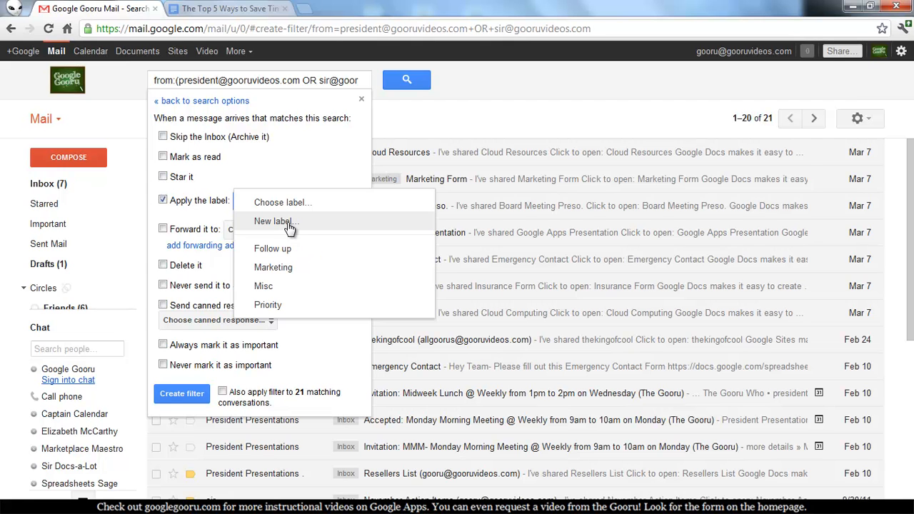
click(274, 220)
text(Marketing Messages)
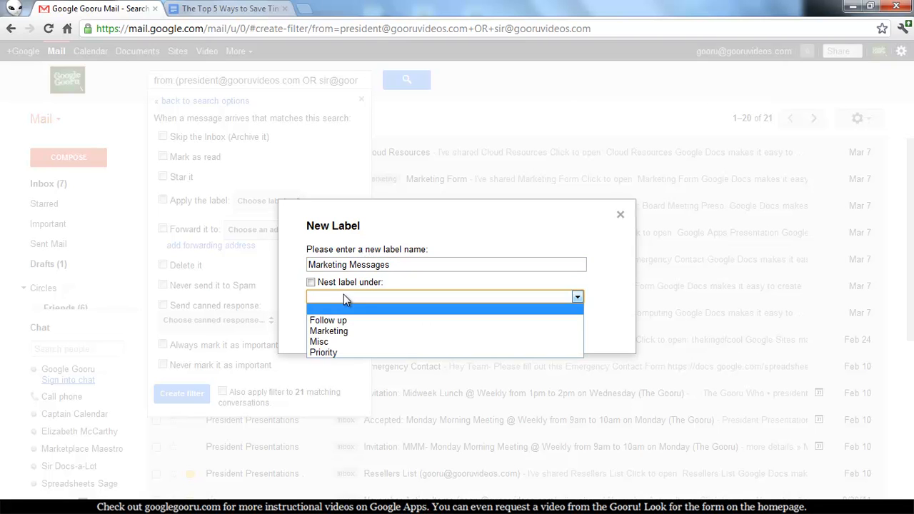
Create the label 'Marketing Emails' nested under Marketing
click(329, 331)
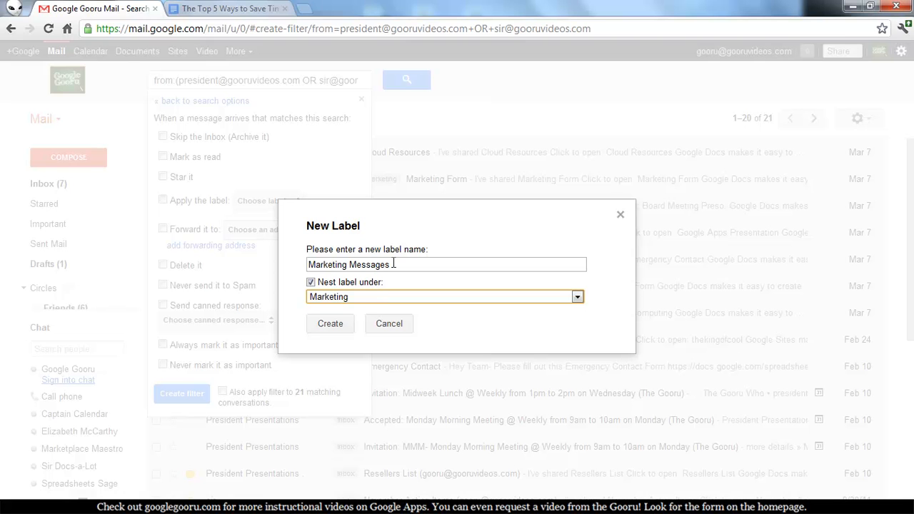
text(Marketing Email)
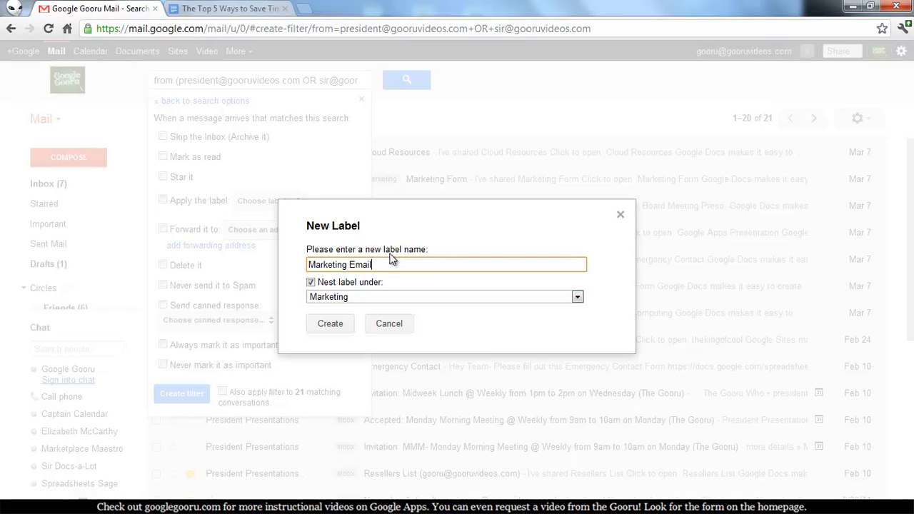
text(s)
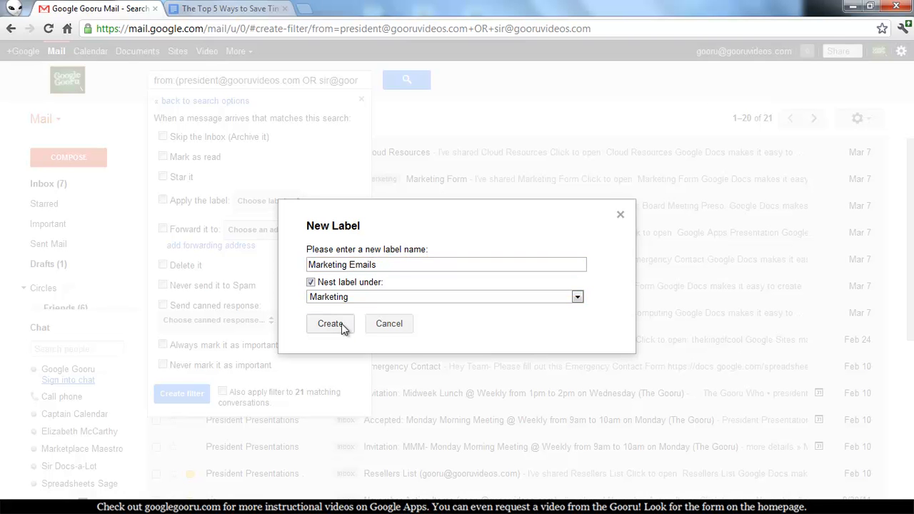
click(330, 323)
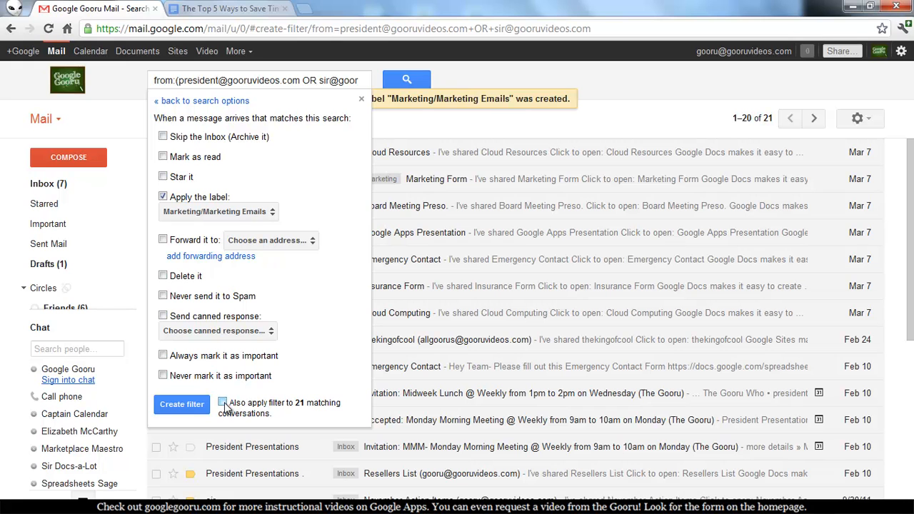
Create the filter, also applying it to the 21 existing matching conversations
click(225, 403)
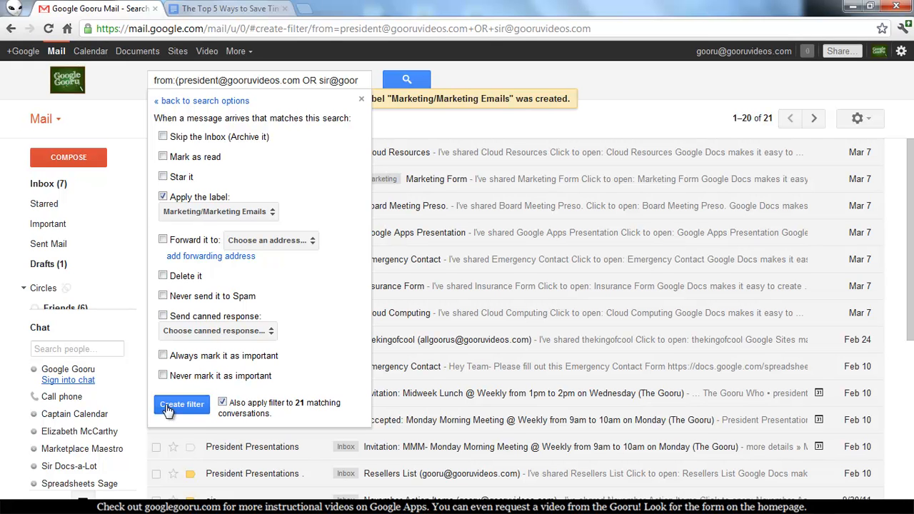
click(181, 404)
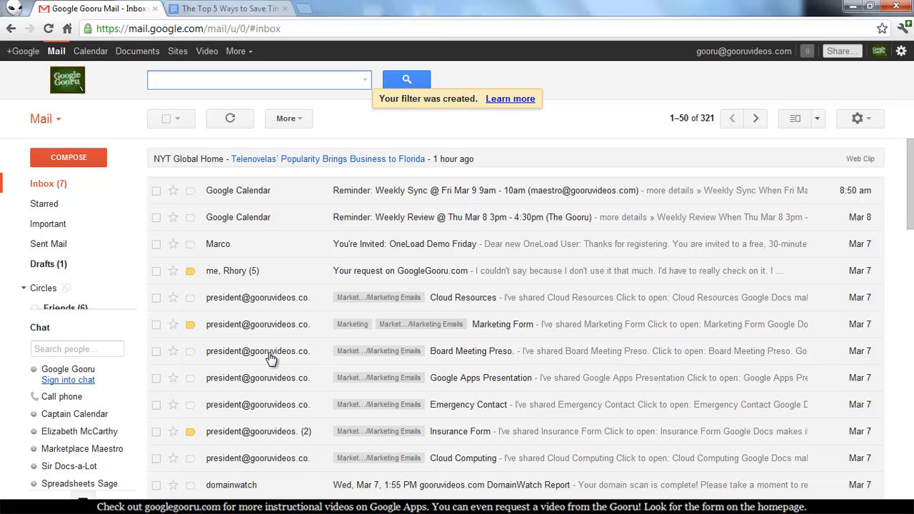
Return to the inbox to see messages labelled Marketing/Marketing Emails
click(257, 79)
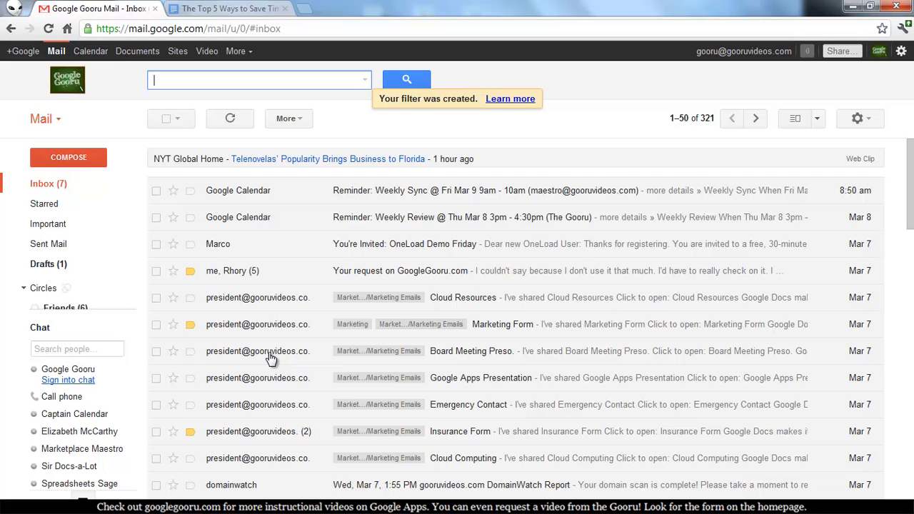